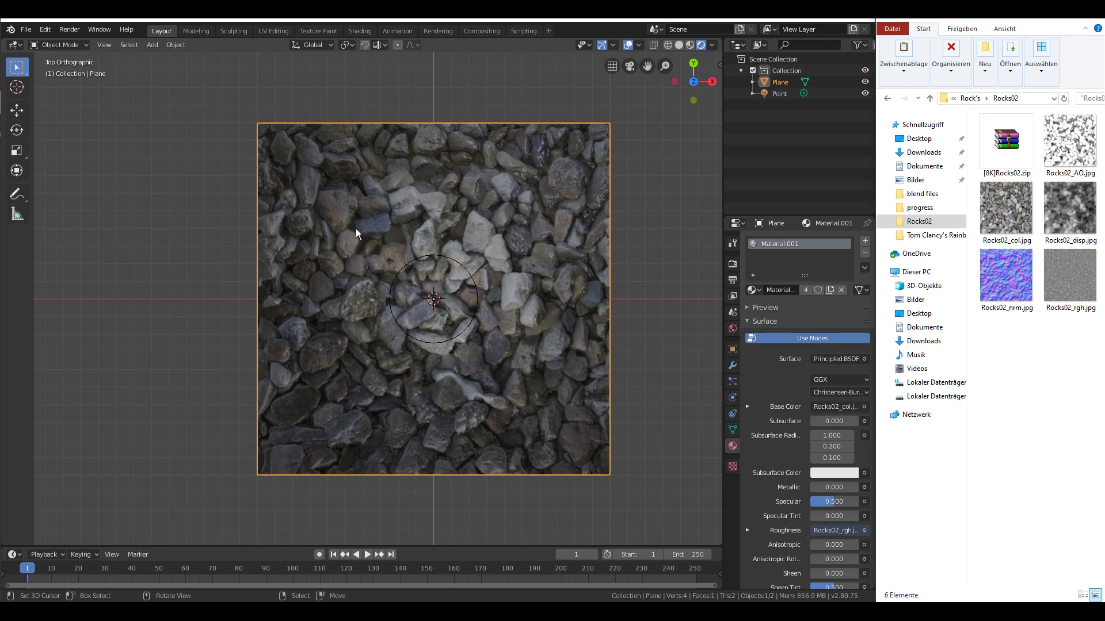
mouse_move(481, 208)
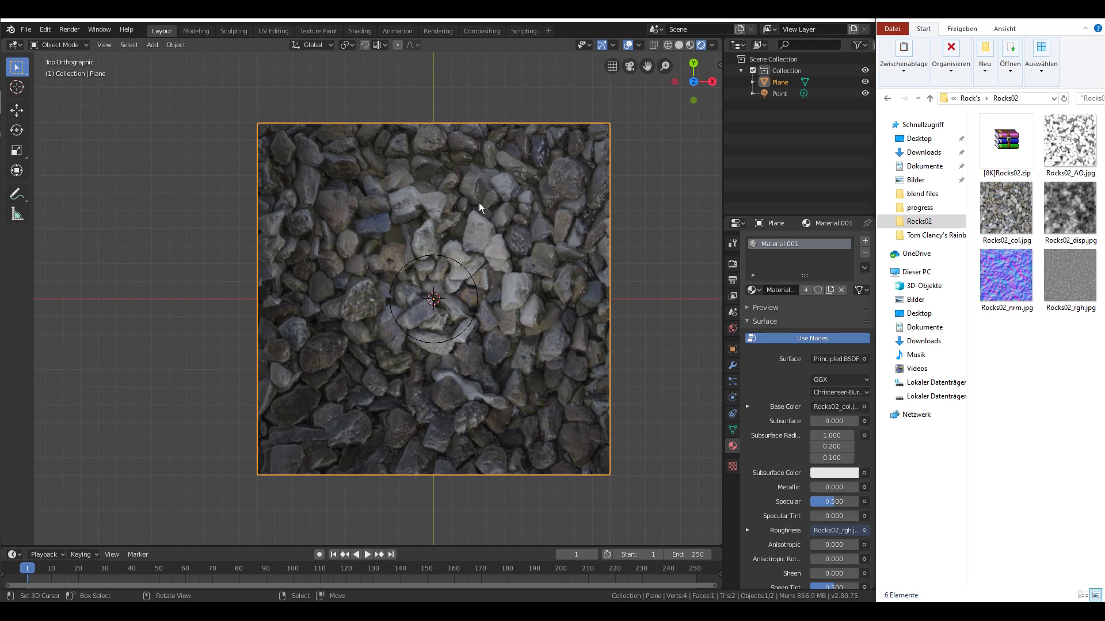
mouse_move(417, 269)
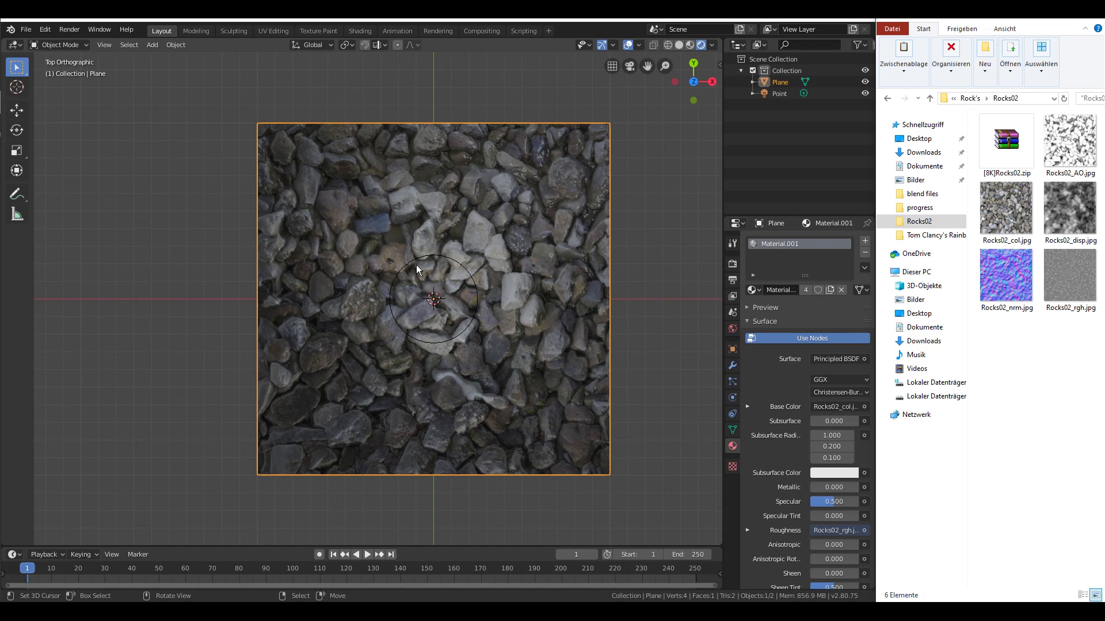
Inspect the gravel-textured plane from the front, then from the top.
left_click(1069, 275)
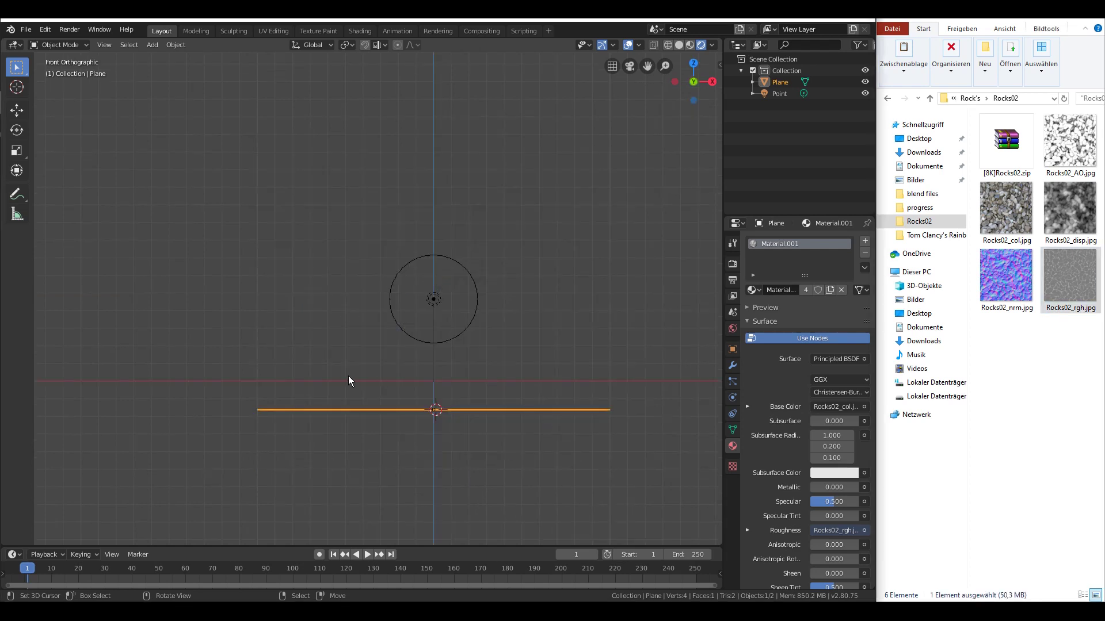
mouse_move(364, 389)
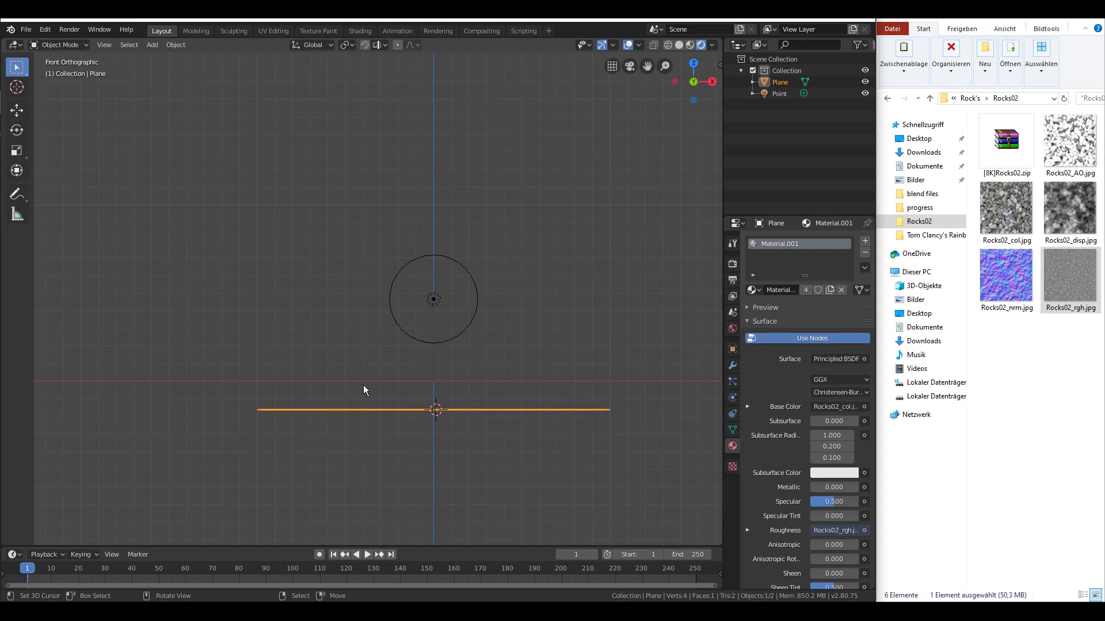
mouse_move(465, 364)
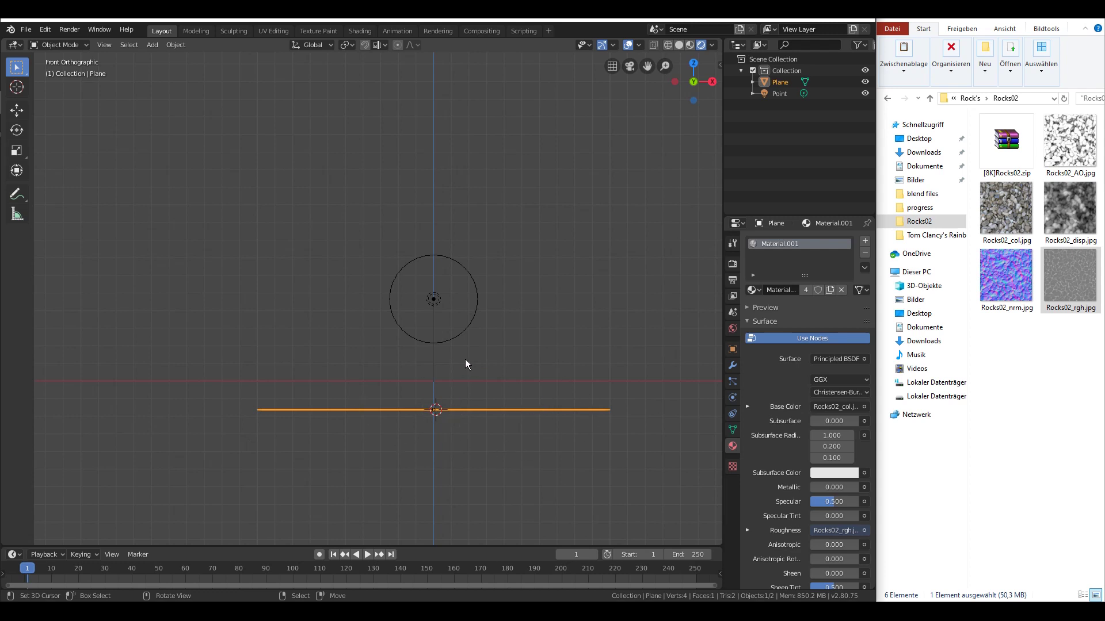
key("7")
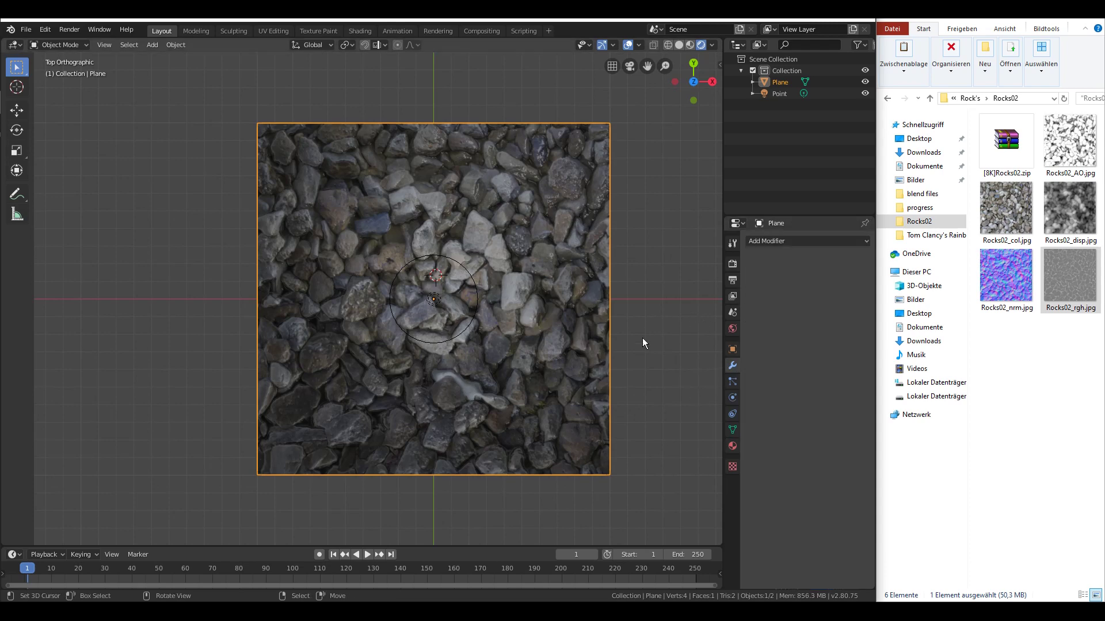
Subdivide the plane's mesh repeatedly into a dense 16,384-face grid.
left_click(807, 240)
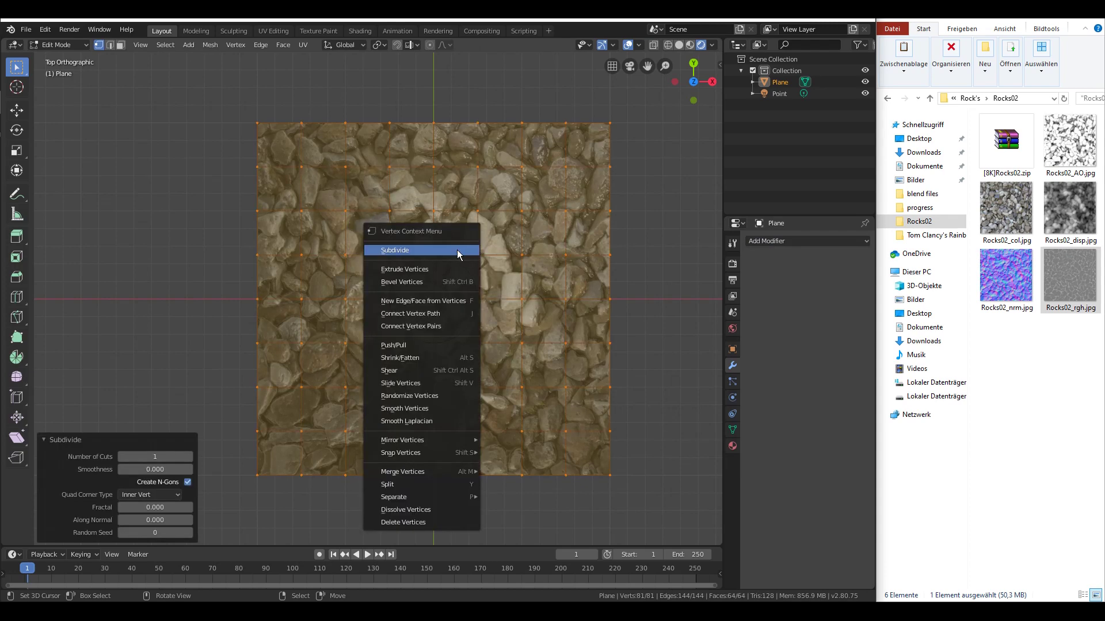
left_click(394, 250)
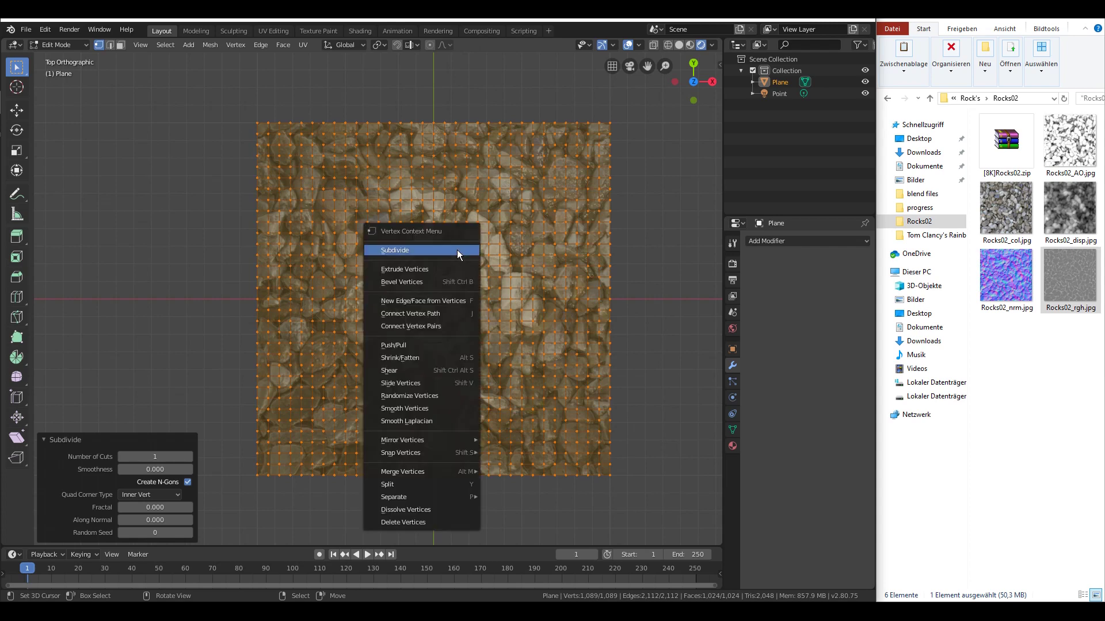
left_click(395, 250)
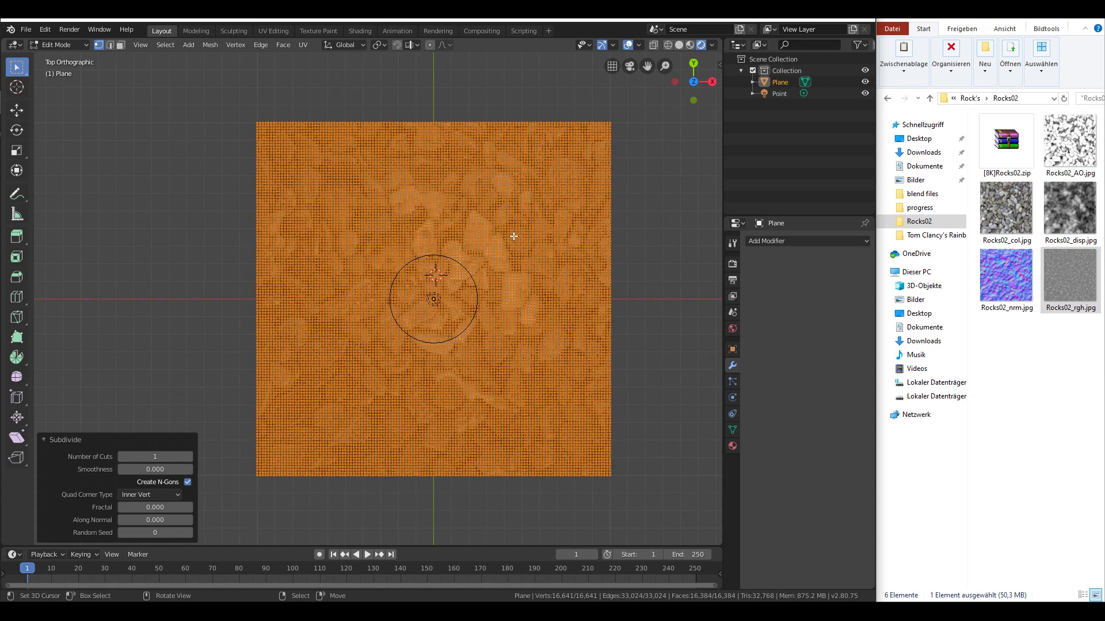
mouse_move(464, 289)
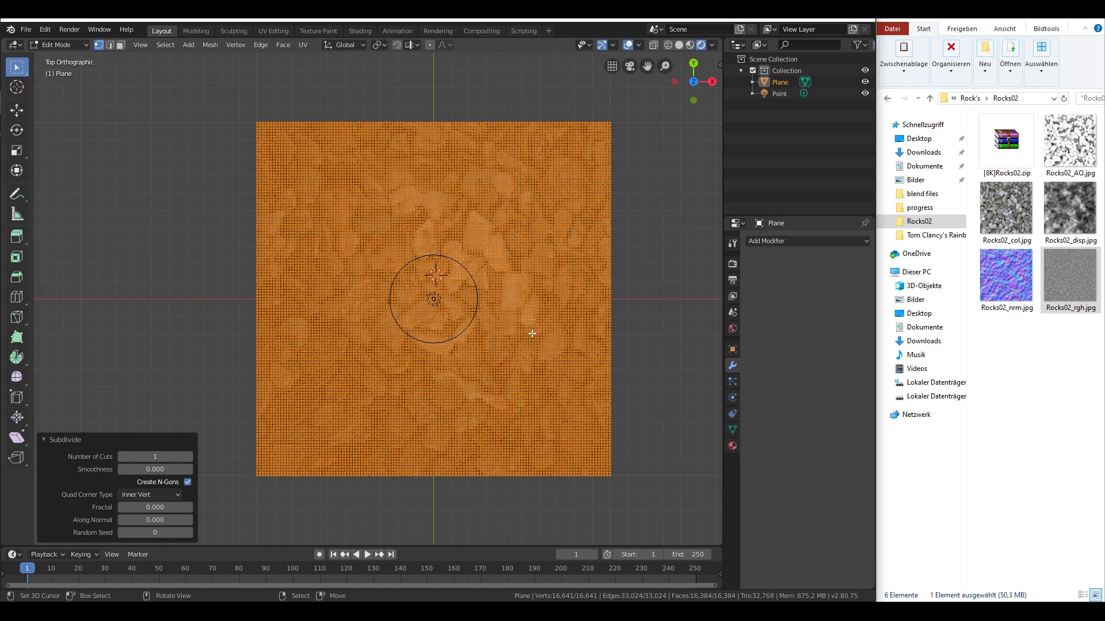
mouse_move(807, 244)
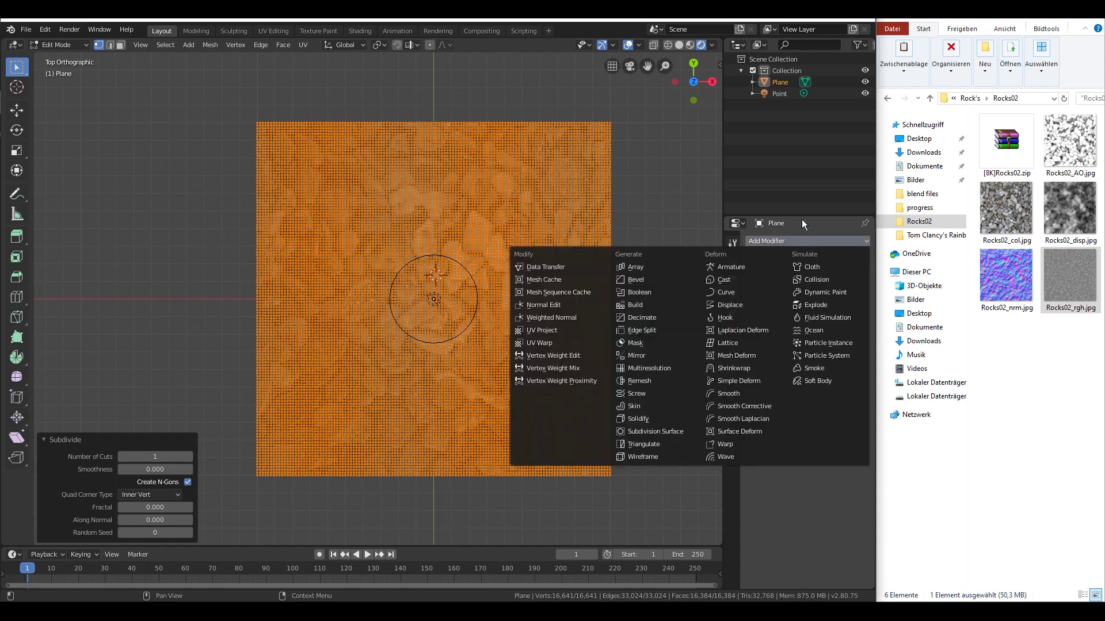
mouse_move(732, 266)
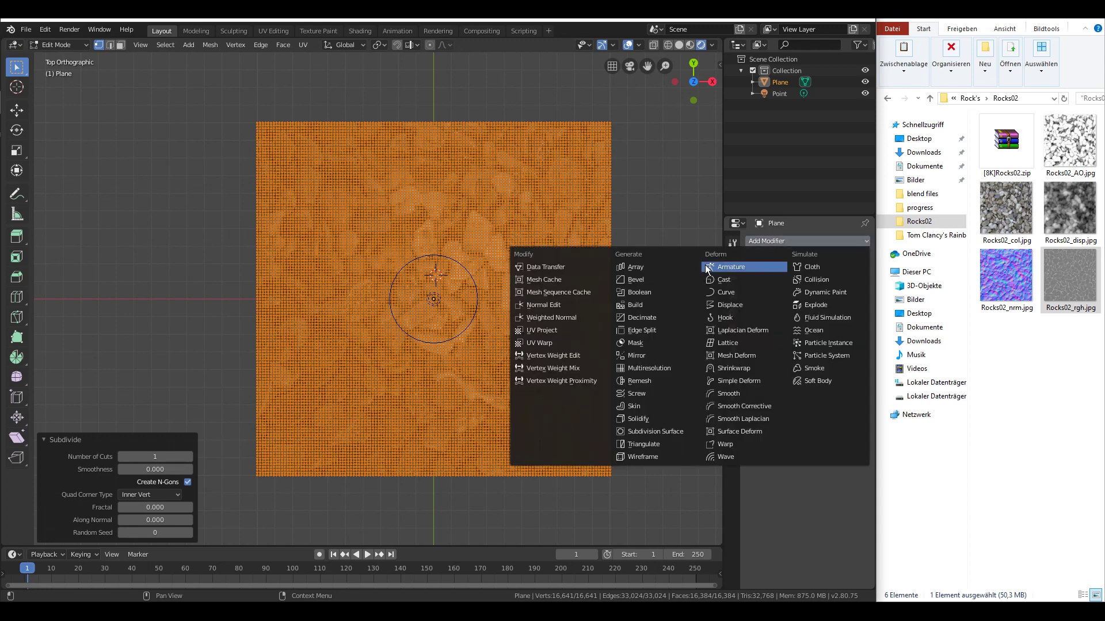
mouse_move(729, 317)
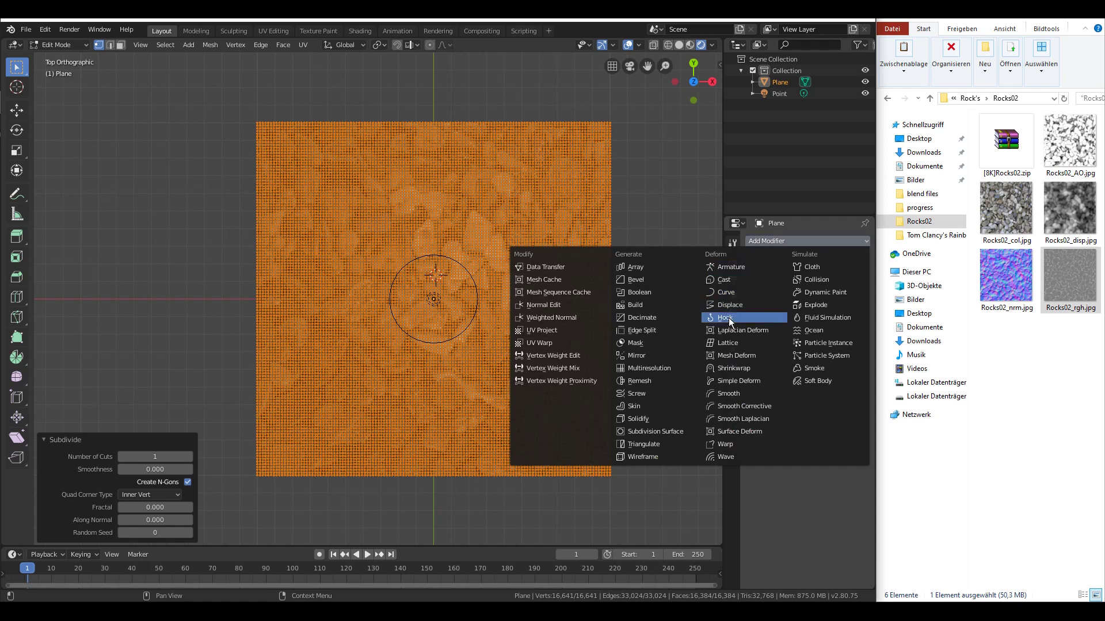
mouse_move(738, 381)
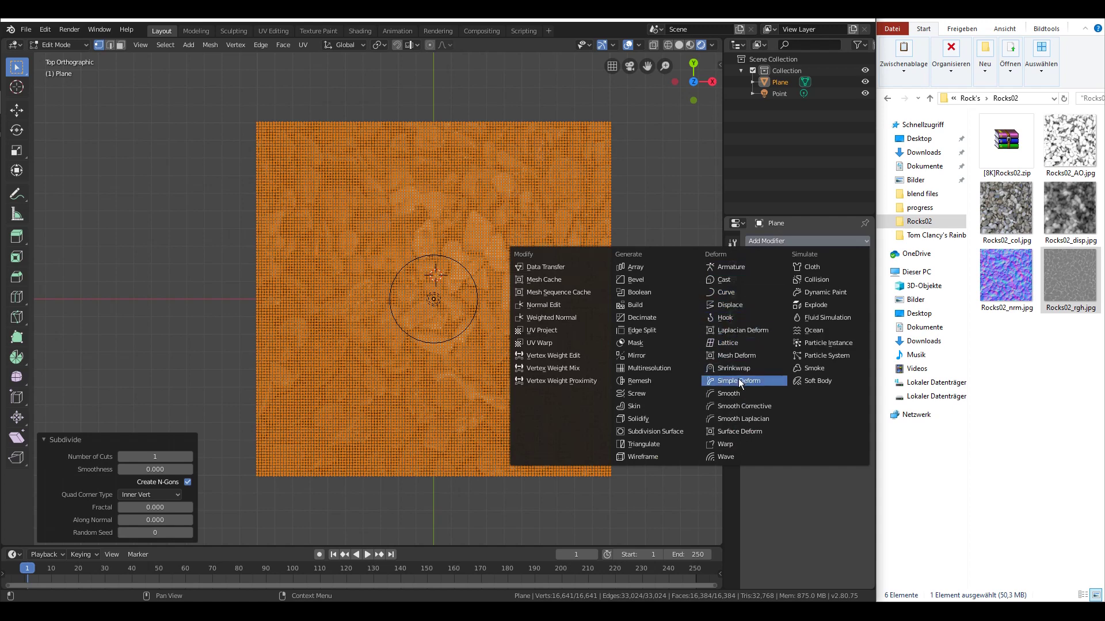
Add a Displace modifier with new texture Texture.001 and start loading an image.
left_click(727, 304)
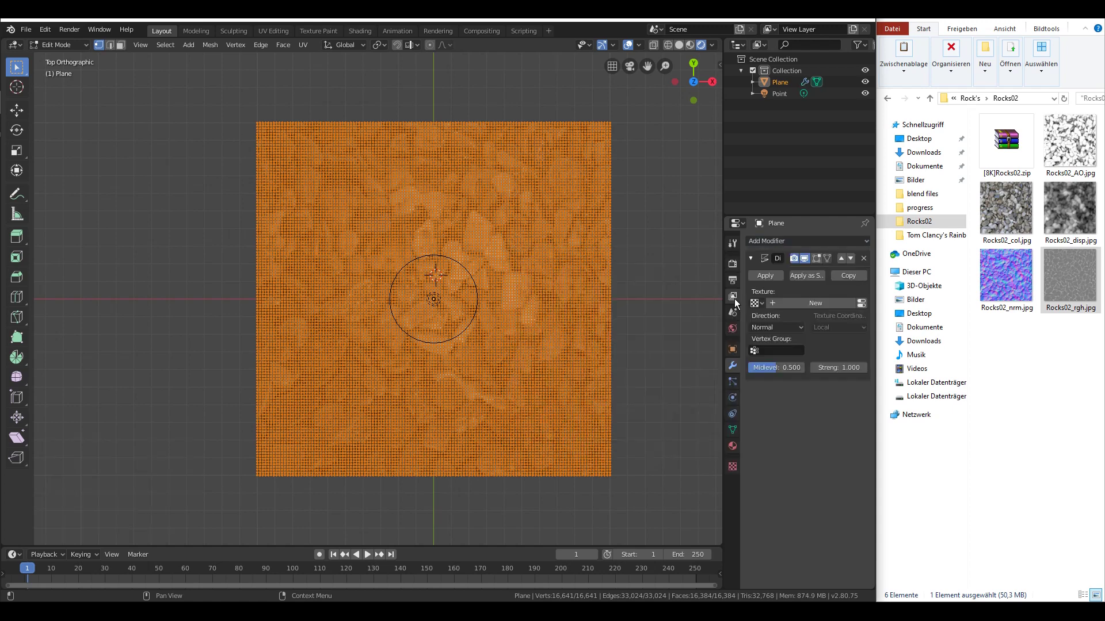
left_click(1069, 211)
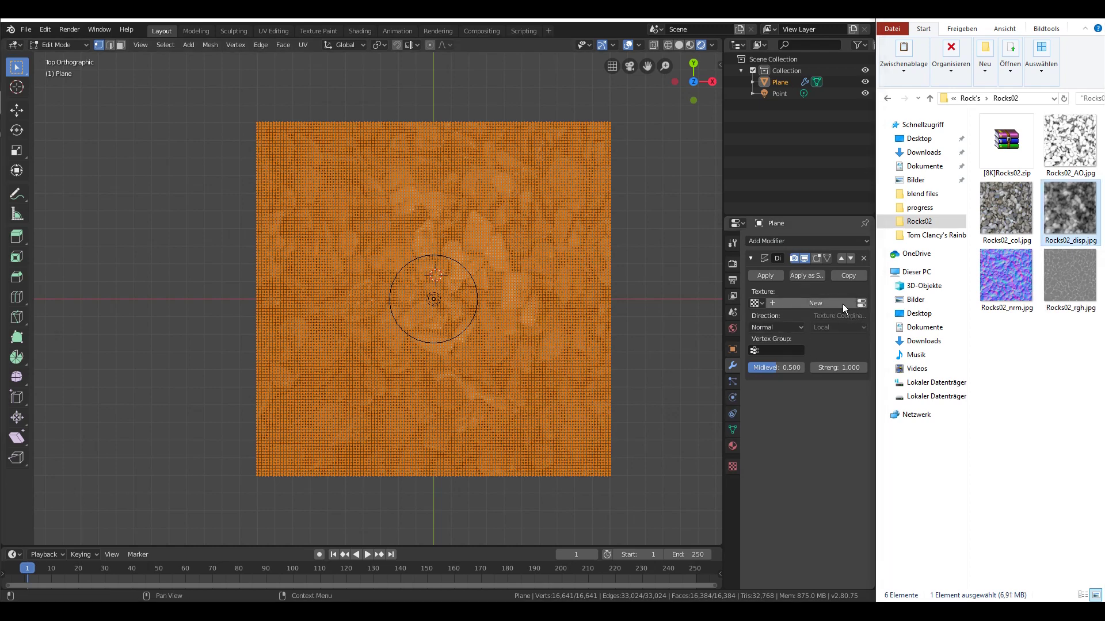
left_click(814, 303)
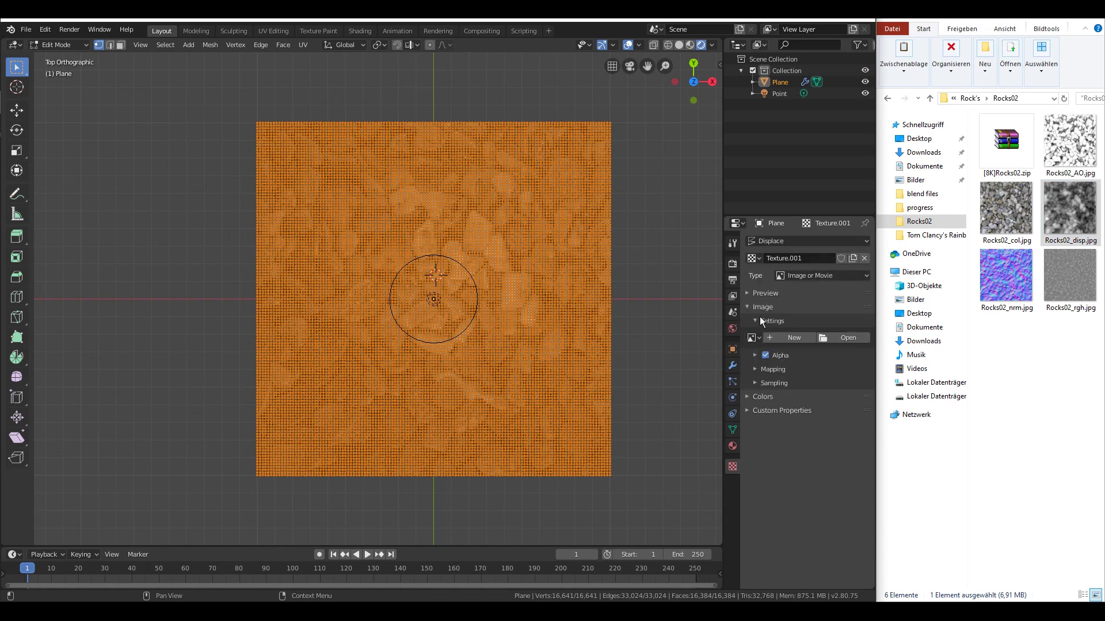
mouse_move(793, 338)
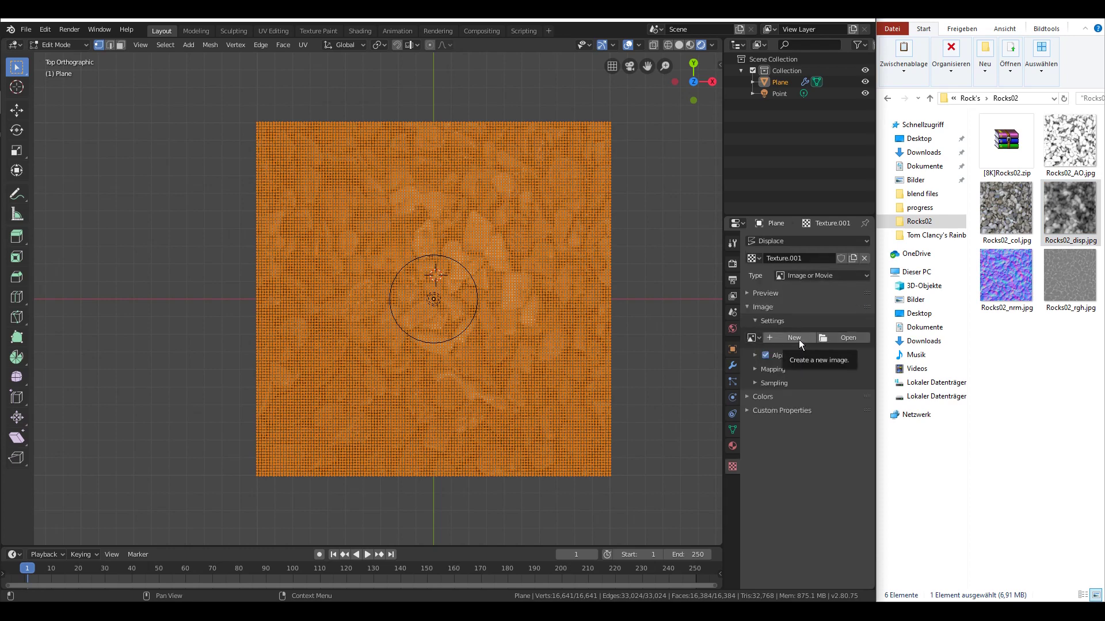
left_click(847, 338)
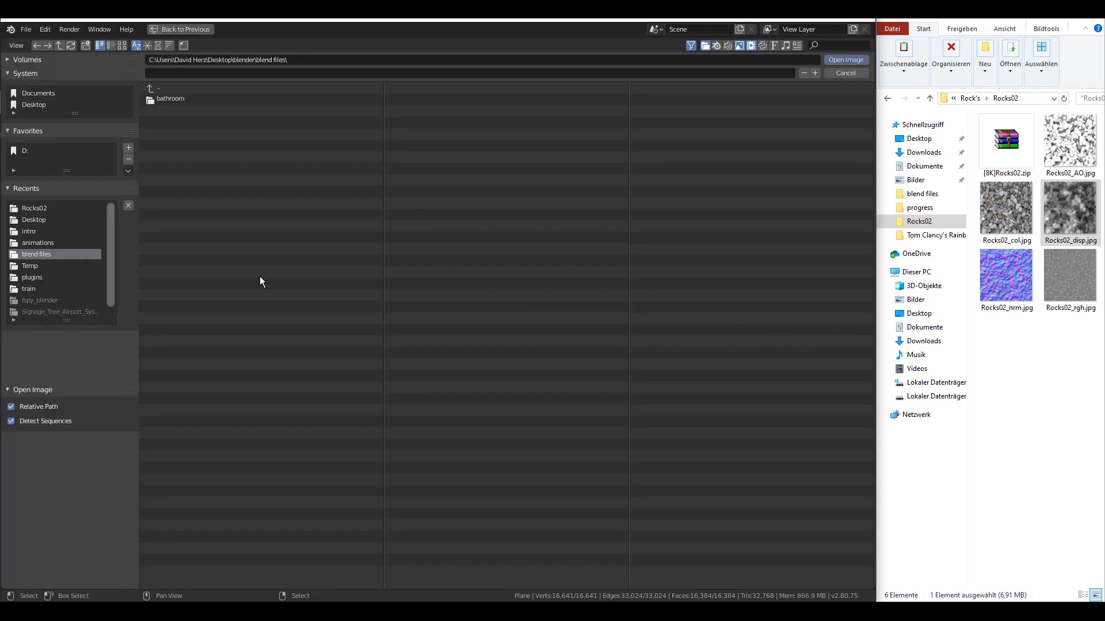
Load Rocks02_disp.jpg from the Rocks02 folder into Texture.001.
left_click(34, 208)
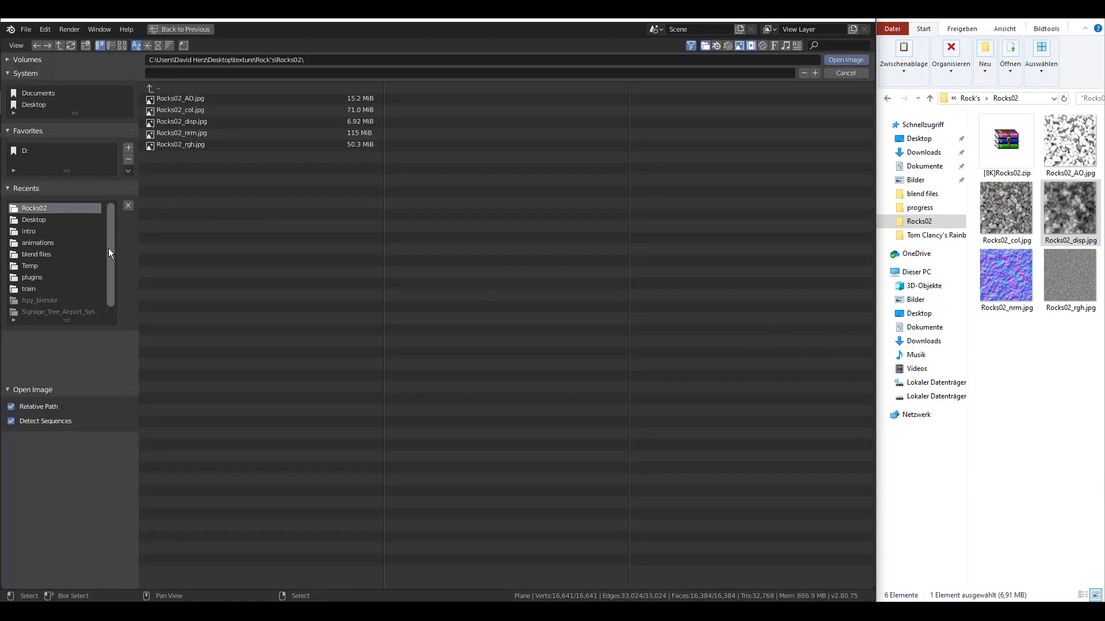
left_click(197, 122)
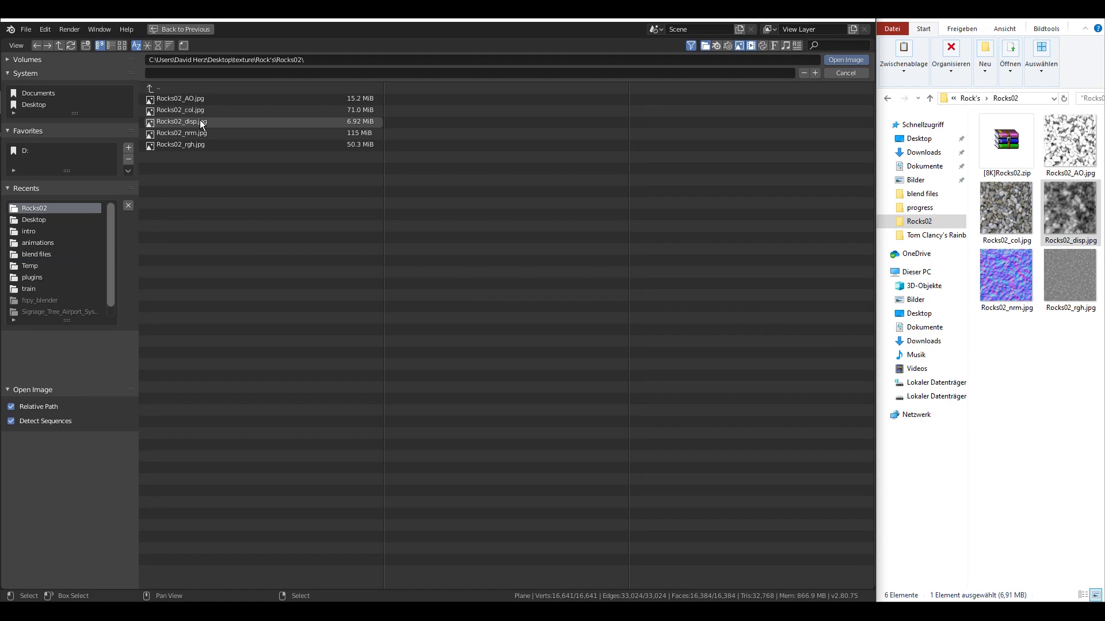
left_click(844, 60)
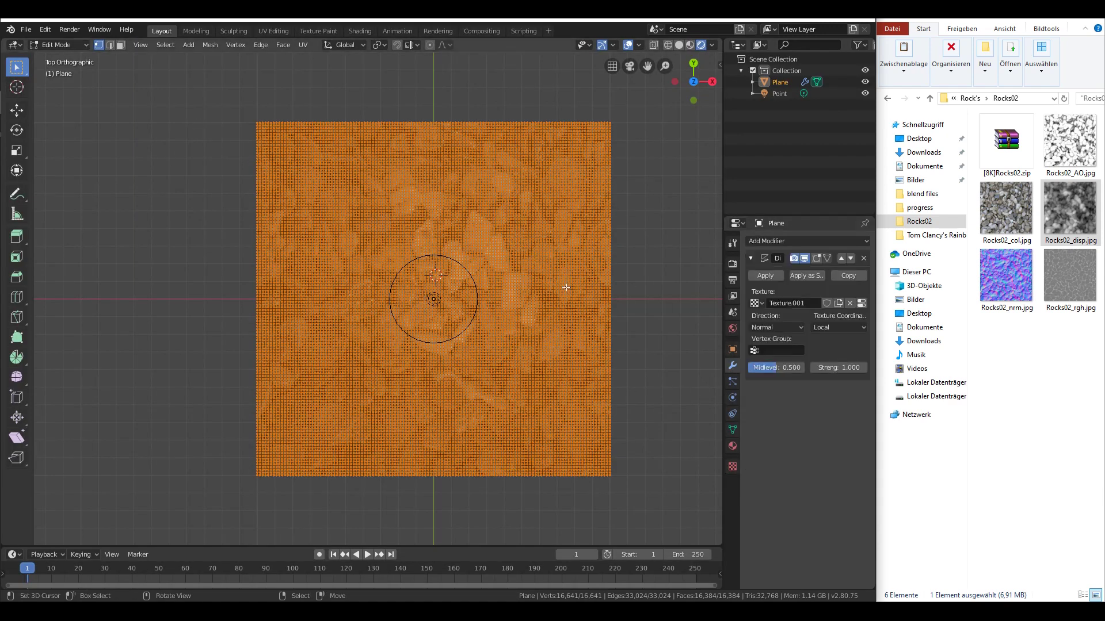
Leave Edit Mode to see the jagged rocky relief and select the displacement Strength field.
key("Tab")
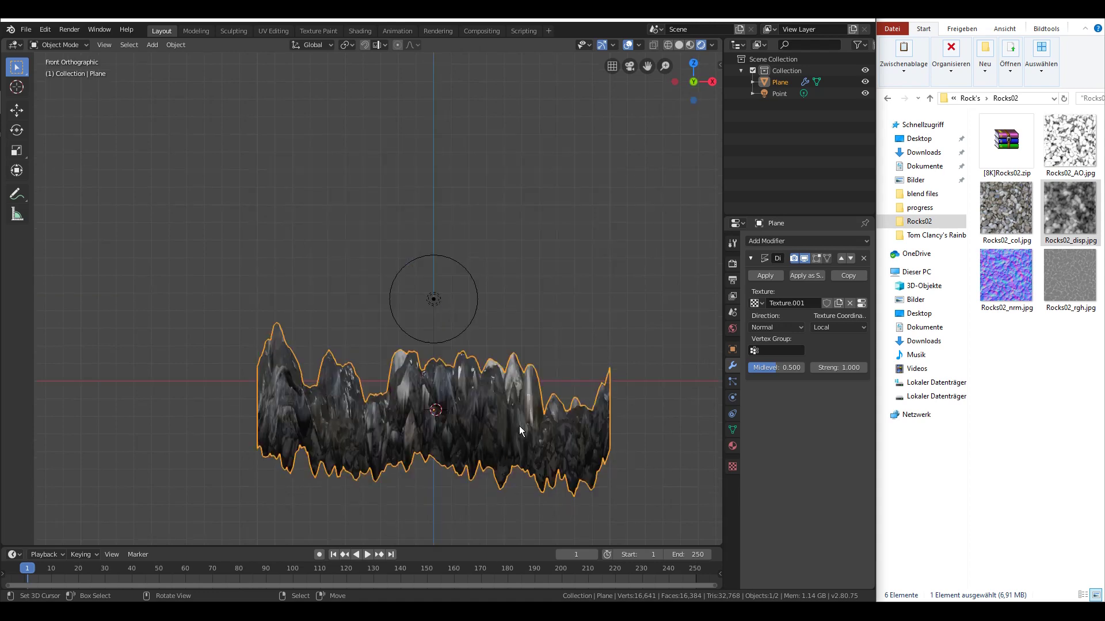
left_click(837, 367)
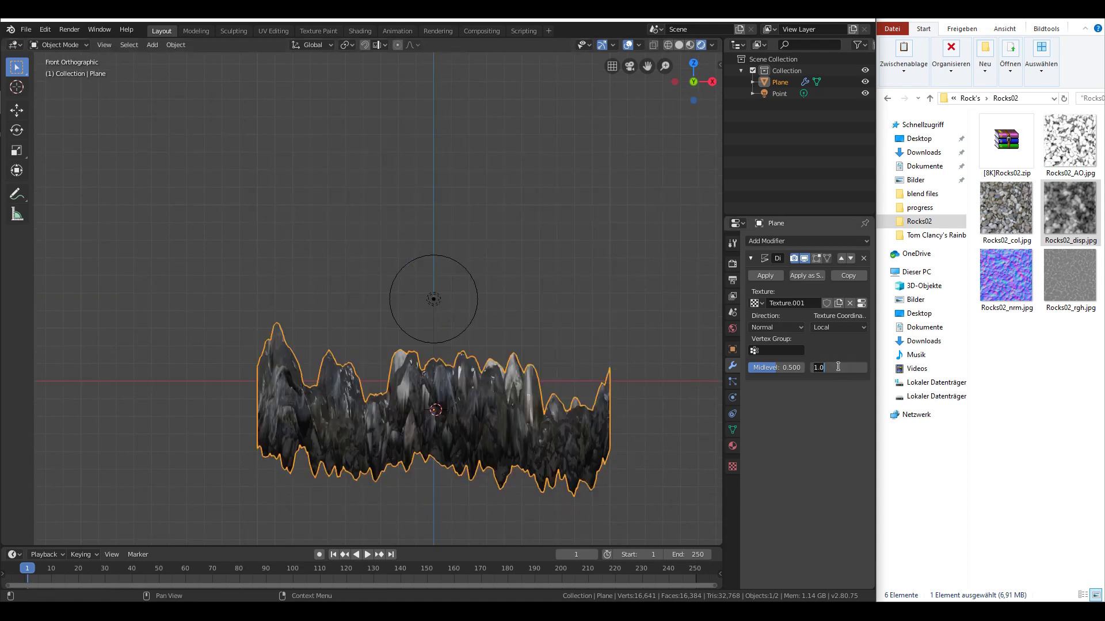